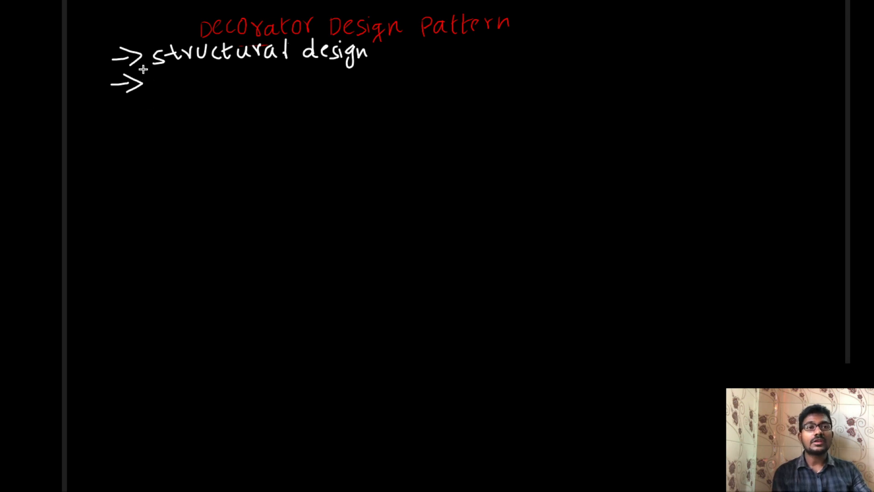
mouse_move(144, 45)
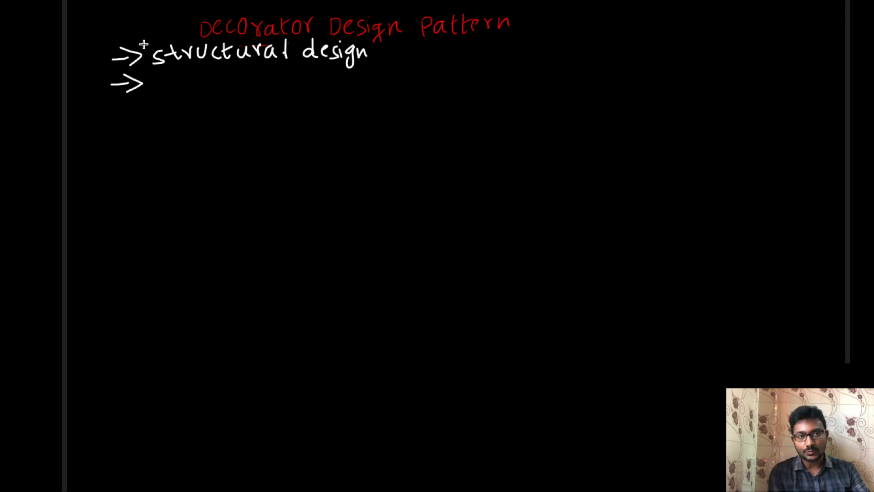